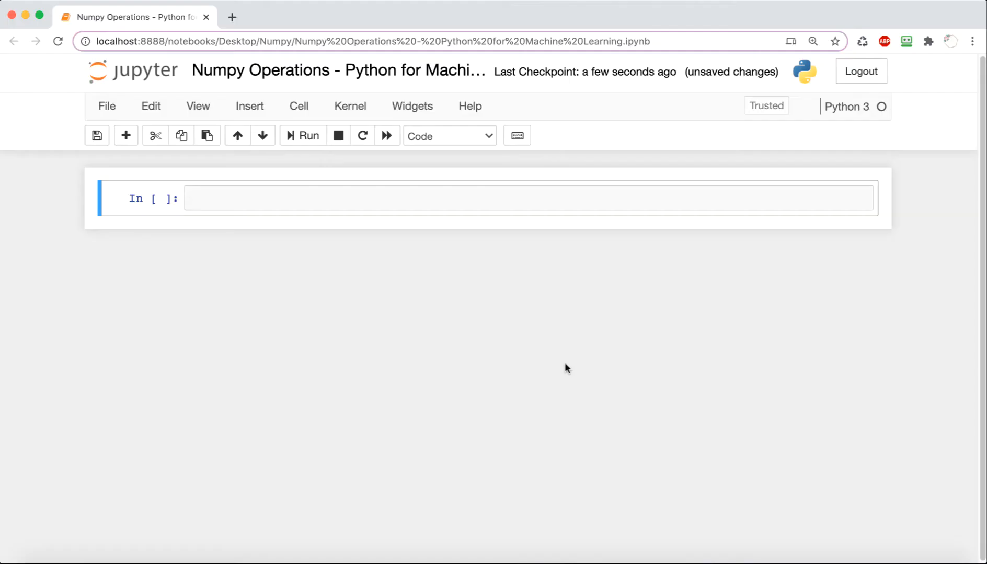
# Import numpy as np, set arr = np.arange(10), and display arr as 0 through 9.
pyautogui.write('import')
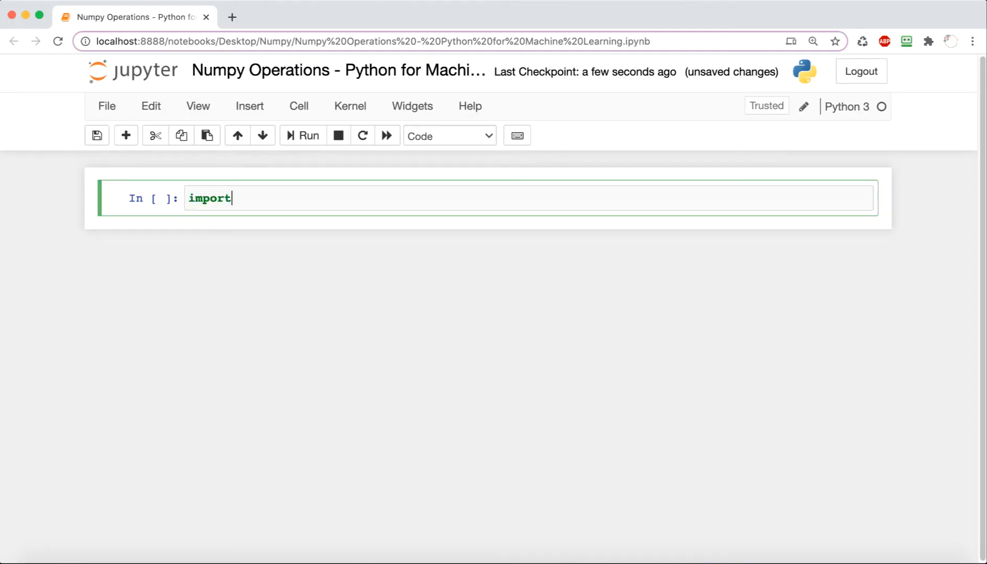
pyautogui.write('nupmpy as np')
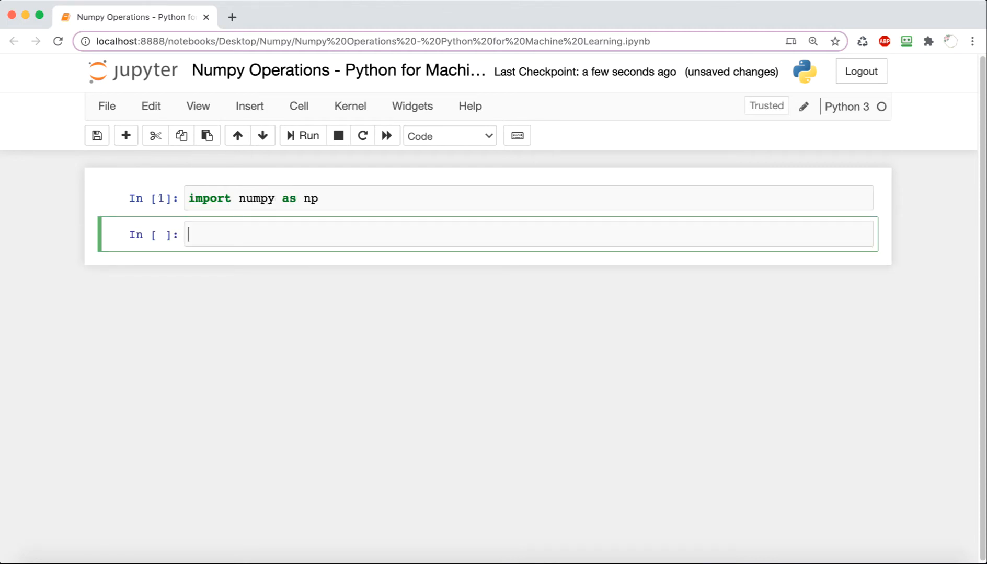
pyautogui.write('a')
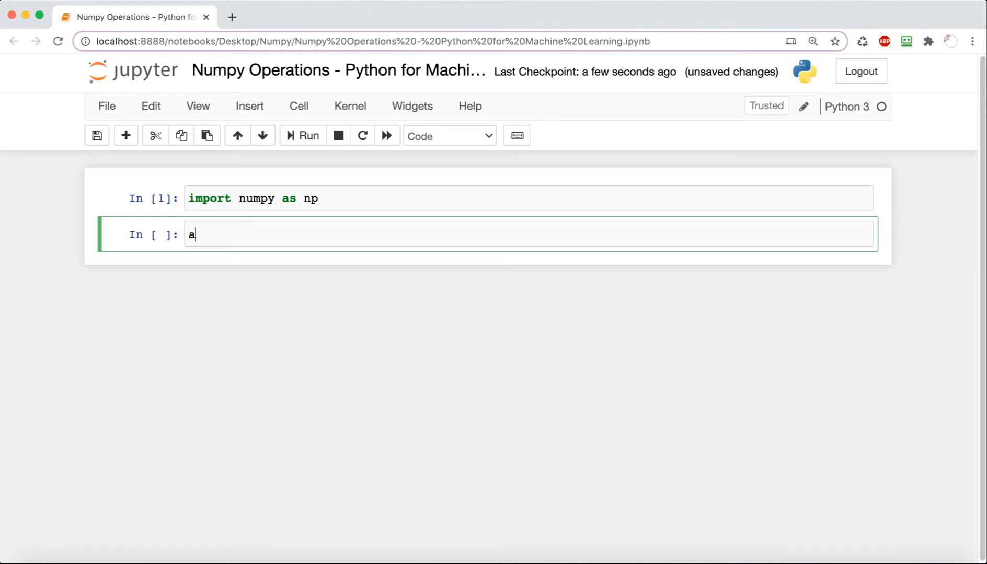
pyautogui.write('rr = np.')
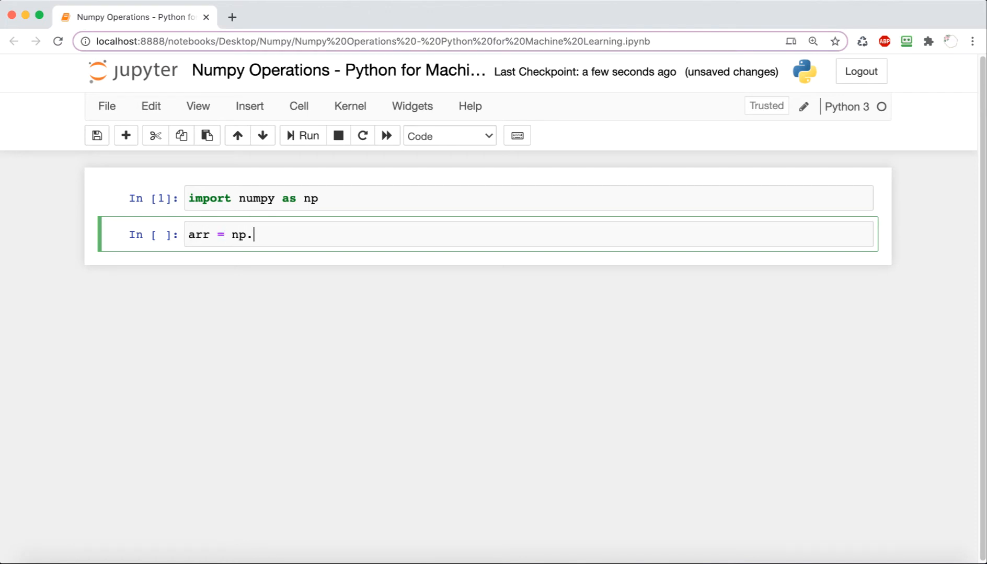
pyautogui.write('arange')
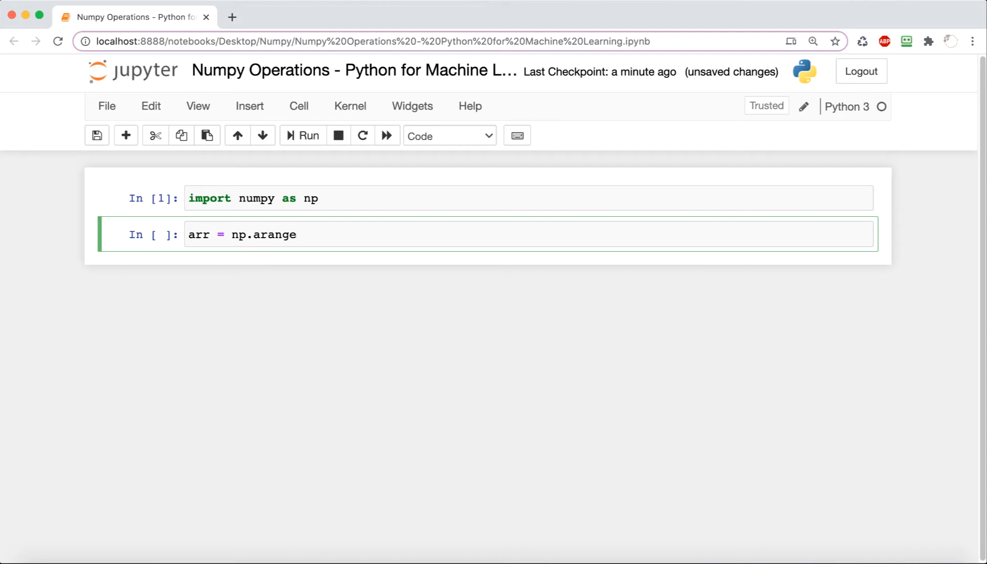
pyautogui.write('arr')
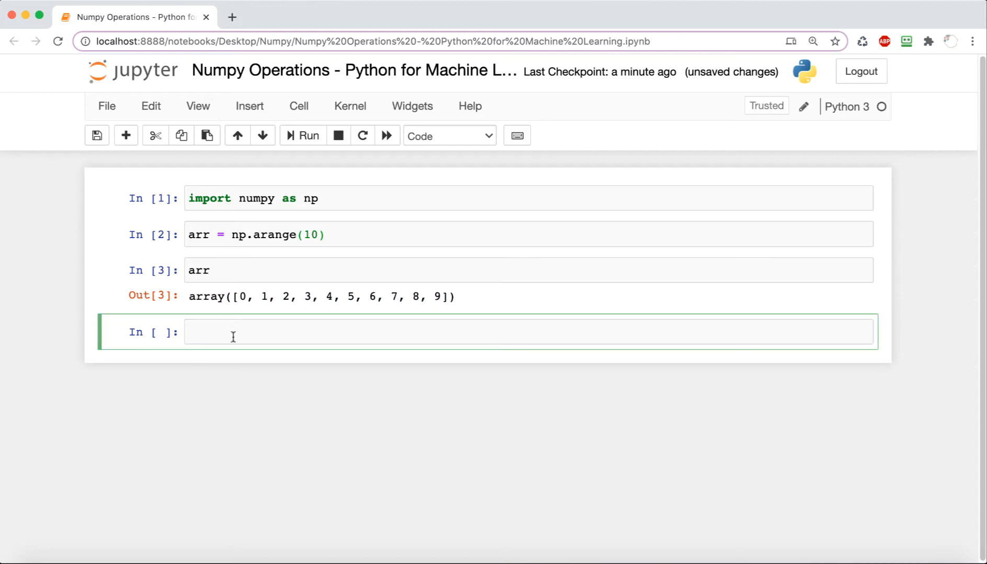
# Evaluate arr + arr, arr - arr and arr * arr in separate cells.
pyautogui.write('ar')
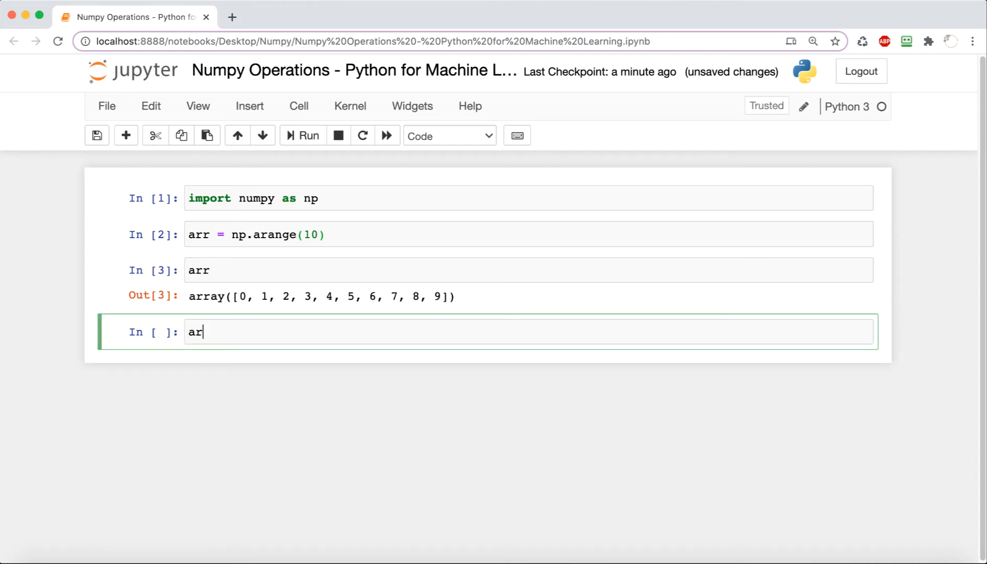
pyautogui.write('+ arr')
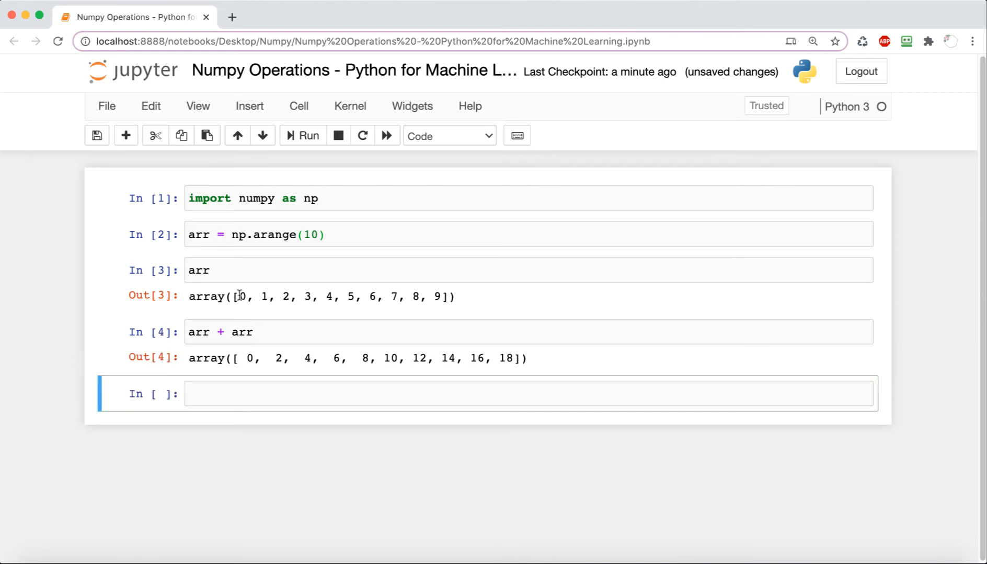
pyautogui.moveTo(239, 297); pyautogui.dragTo(440, 297)
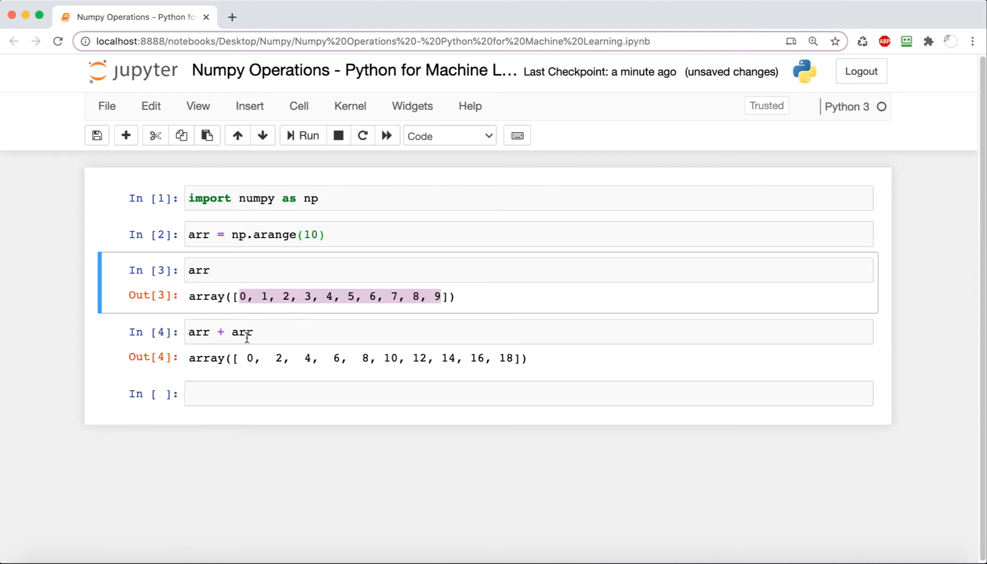
pyautogui.write('arr - arr')
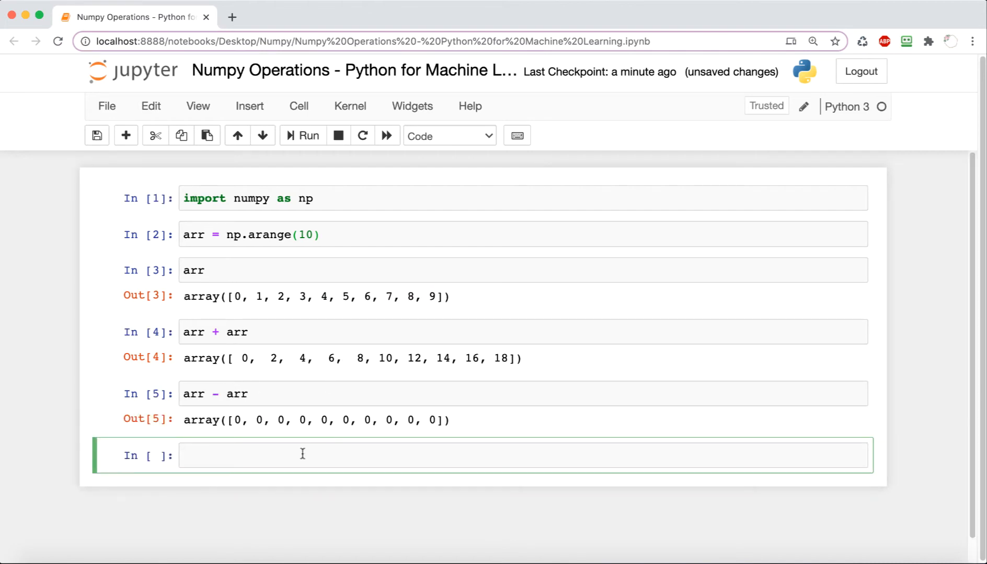
pyautogui.moveTo(228, 306)
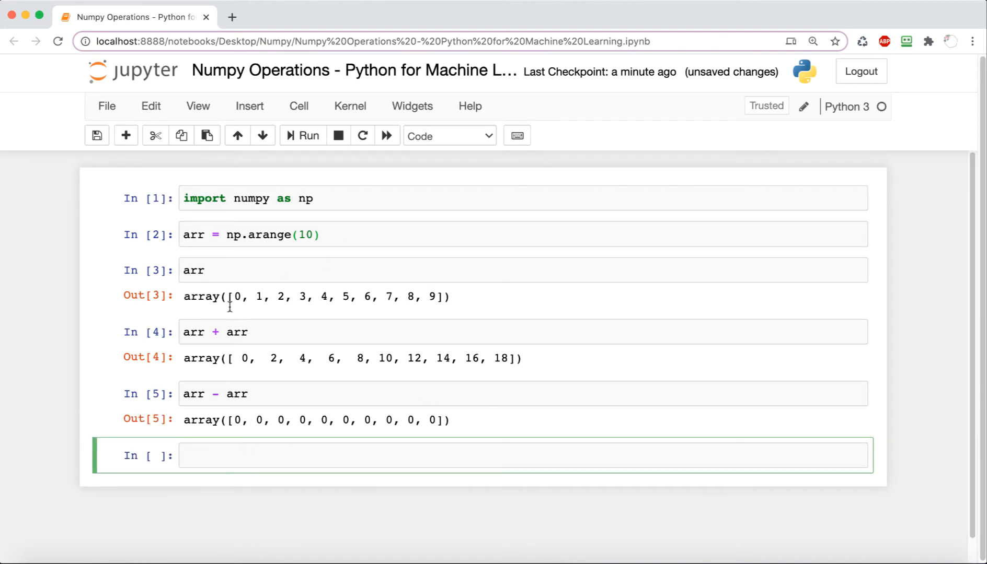
pyautogui.moveTo(240, 455)
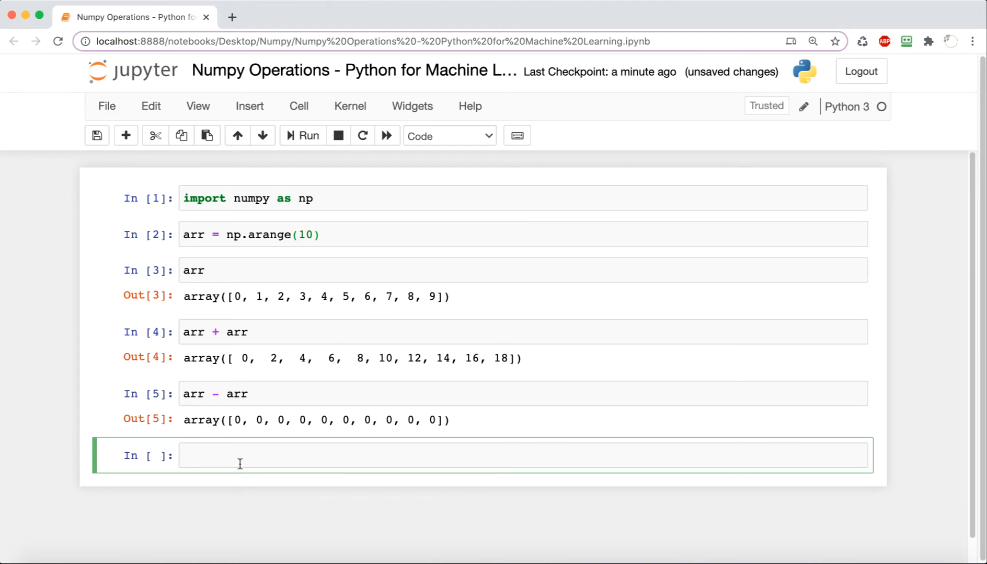
pyautogui.write('a')
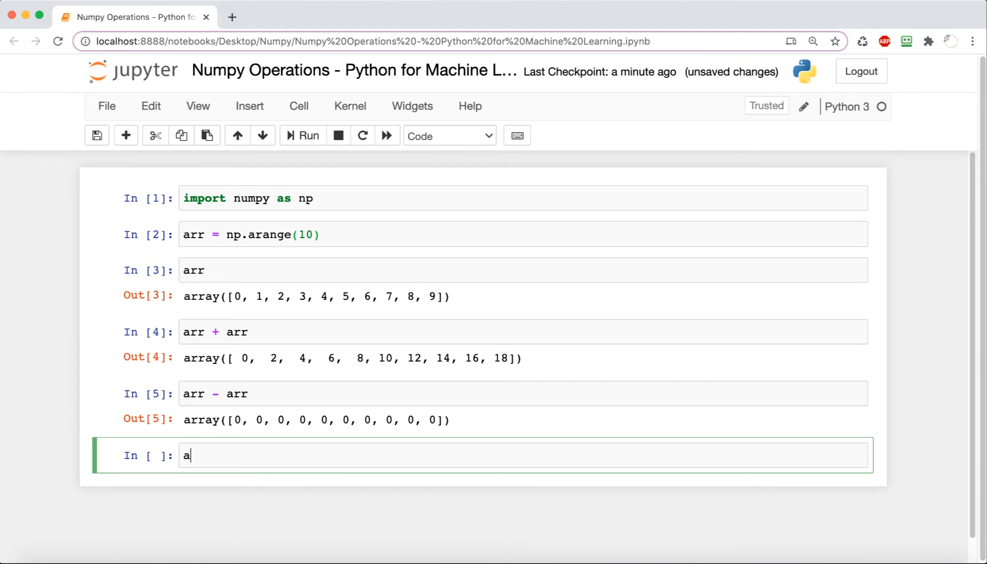
pyautogui.write('rr * arr')
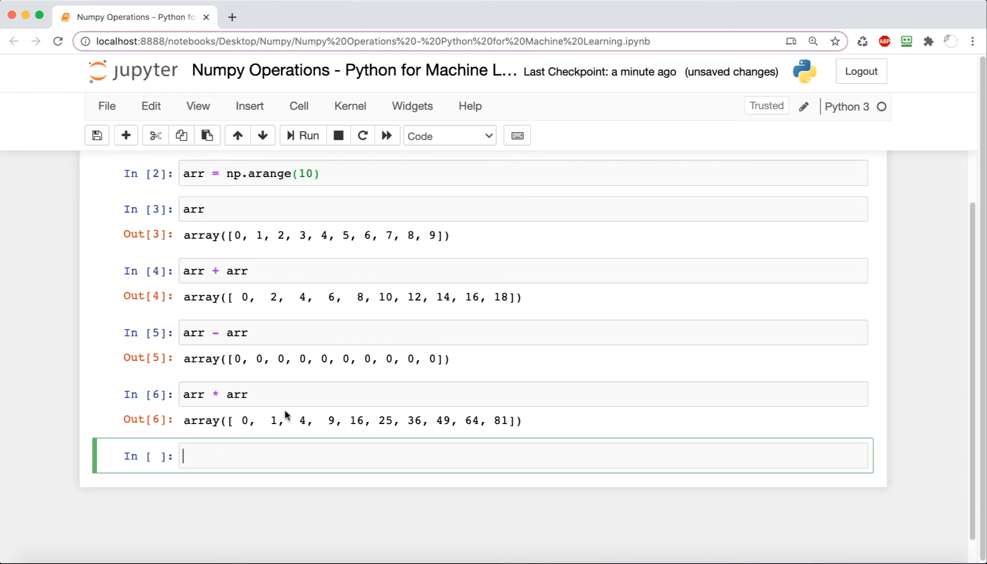
pyautogui.moveTo(305, 238)
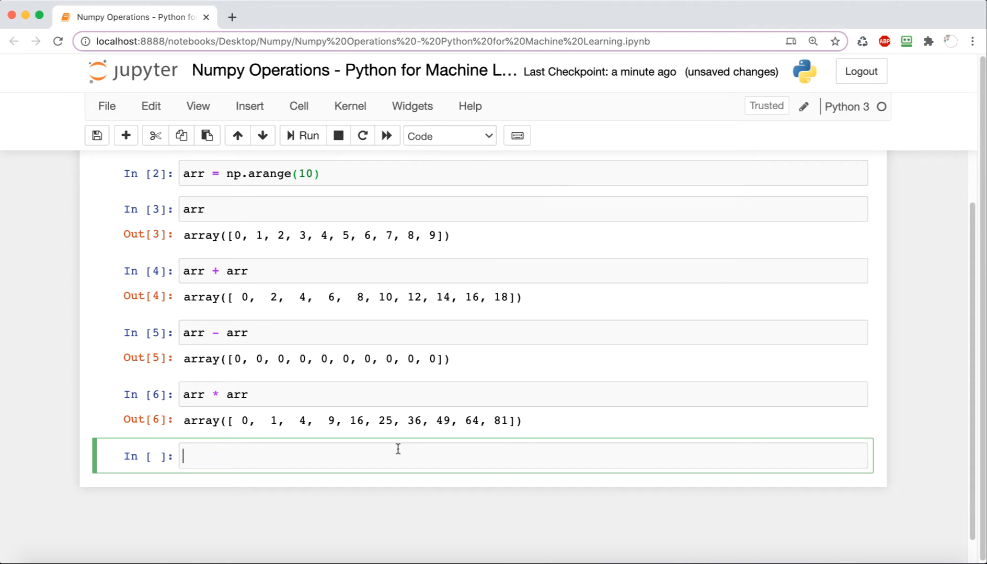
# Run arr / arr and highlight the nan returned with the RuntimeWarning.
pyautogui.write('arr / arr')
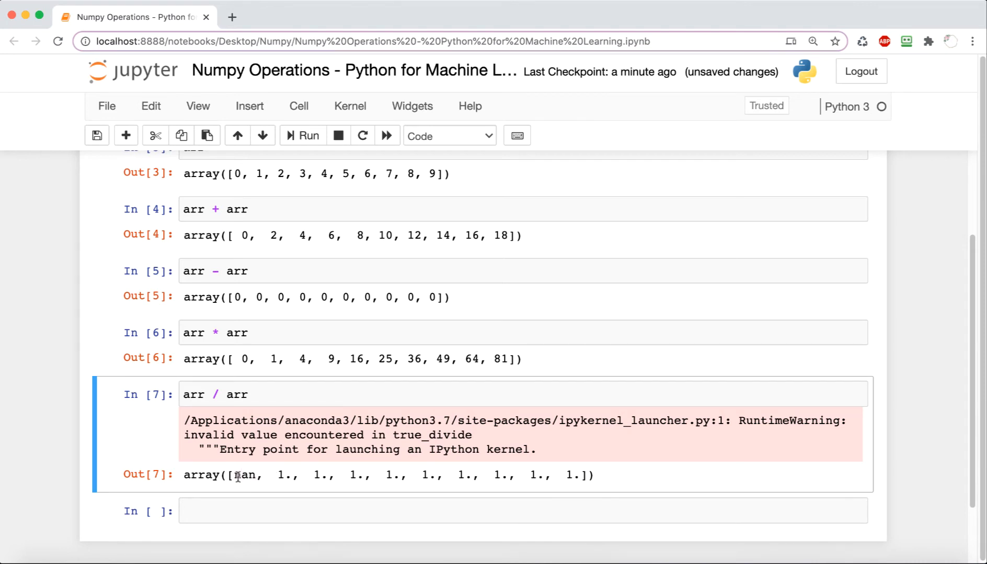
pyautogui.doubleClick(245, 475)
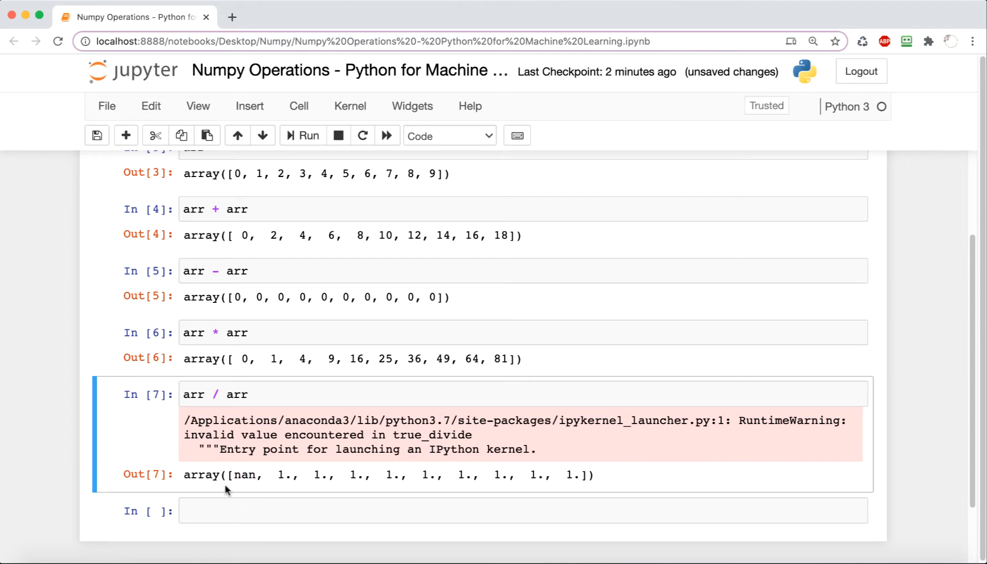
pyautogui.moveTo(244, 530)
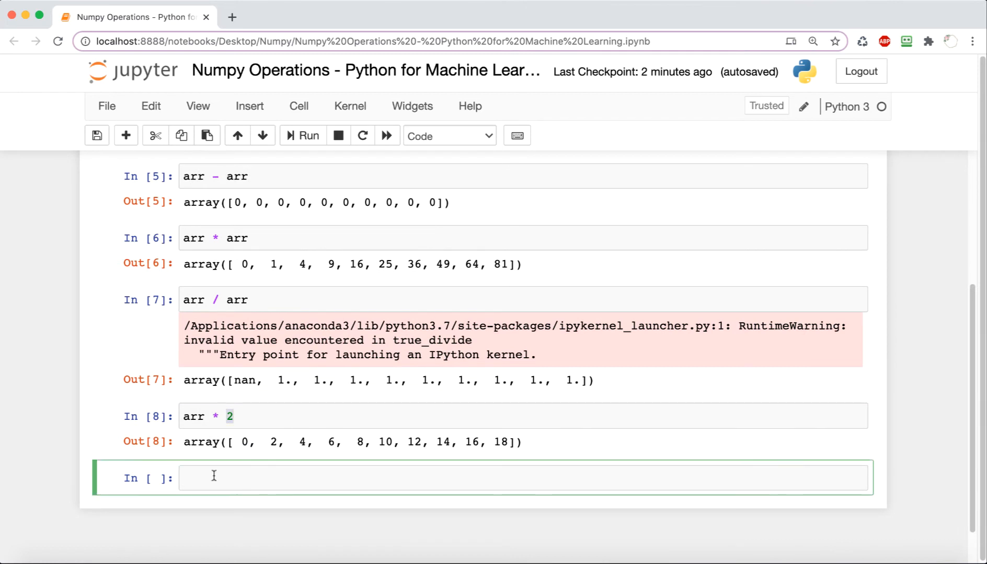
# Run arr ** 4, giving fourth powers up to 6561.
pyautogui.write('arr **')
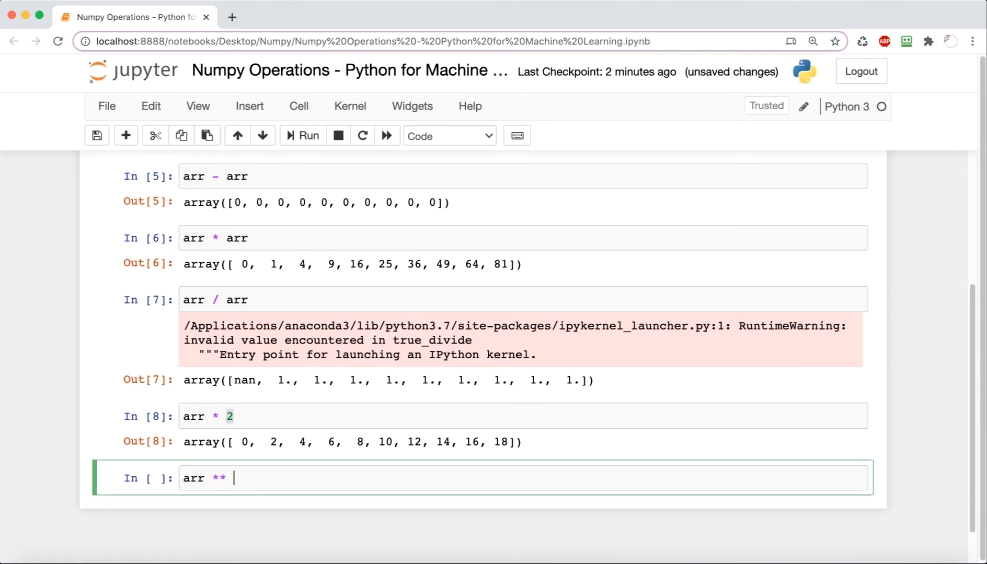
pyautogui.write('4')
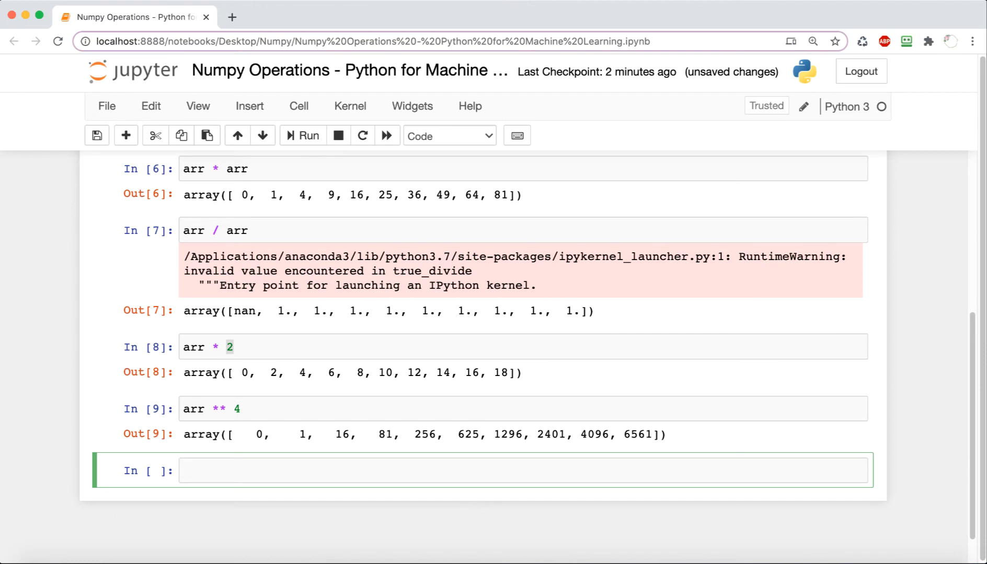
# Run np.log(arr), np.sin(arr) and np.sqrt(arr) in successive cells.
pyautogui.write('np.log(arr')
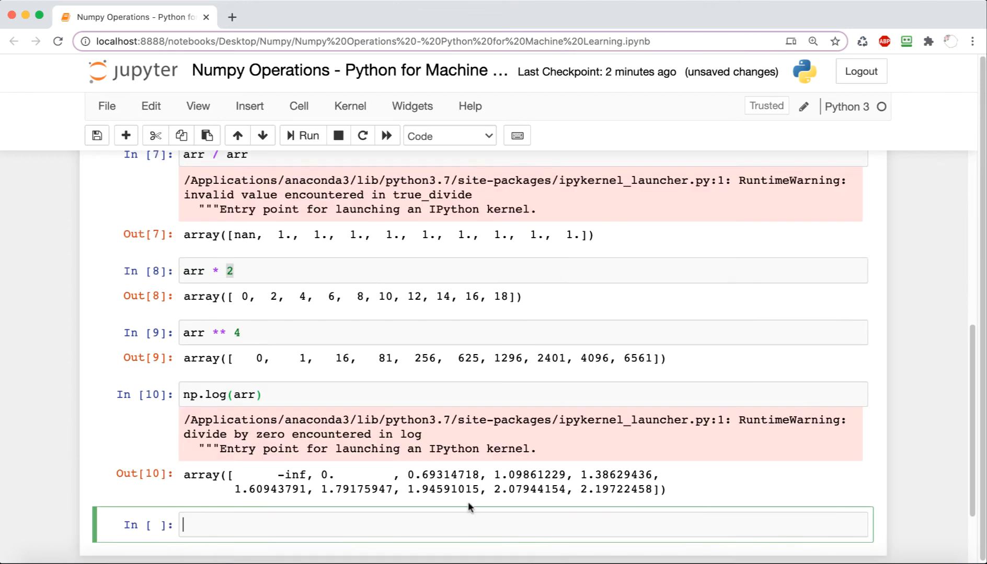
pyautogui.scroll(-3)
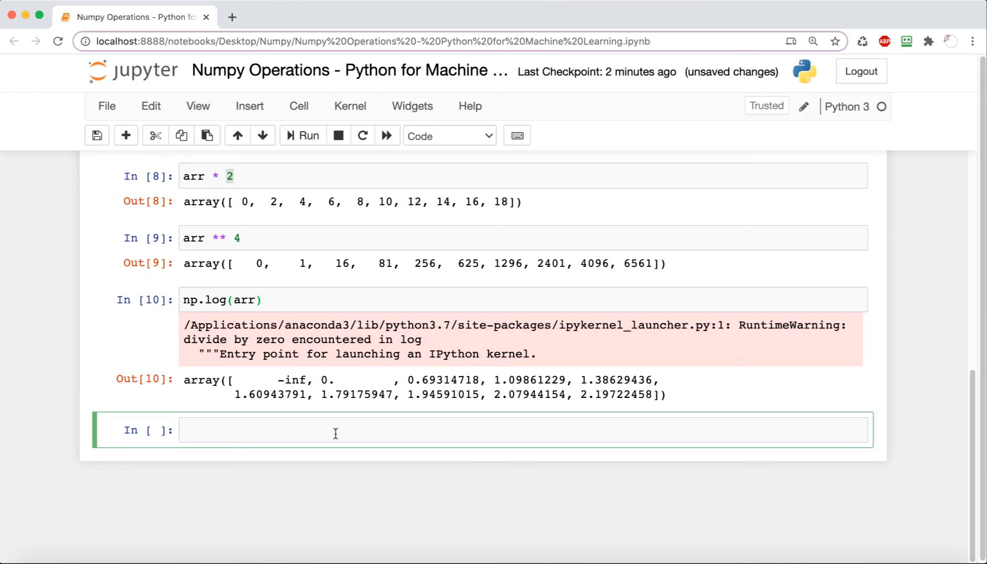
pyautogui.write('np.sin(arr')
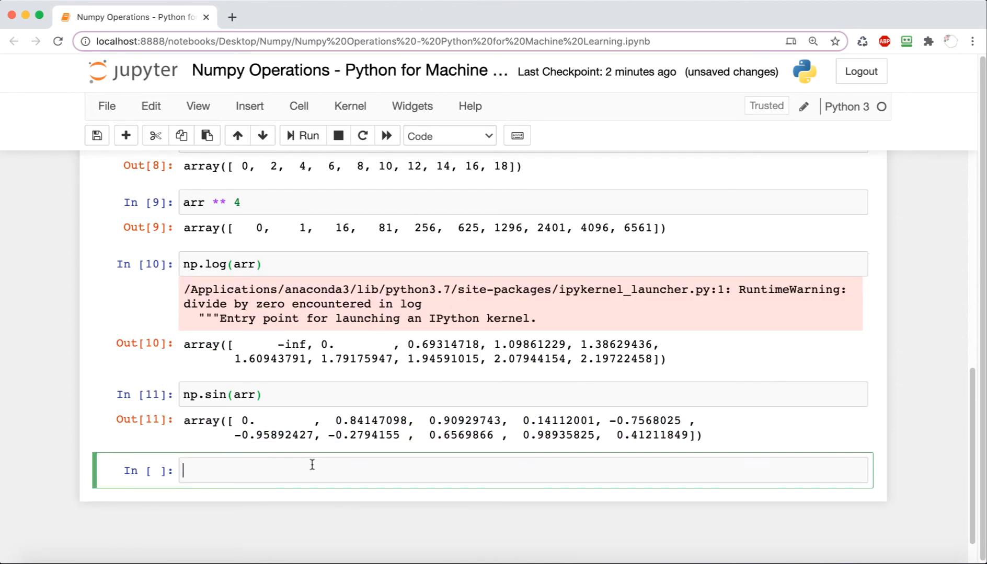
pyautogui.write('np.s')
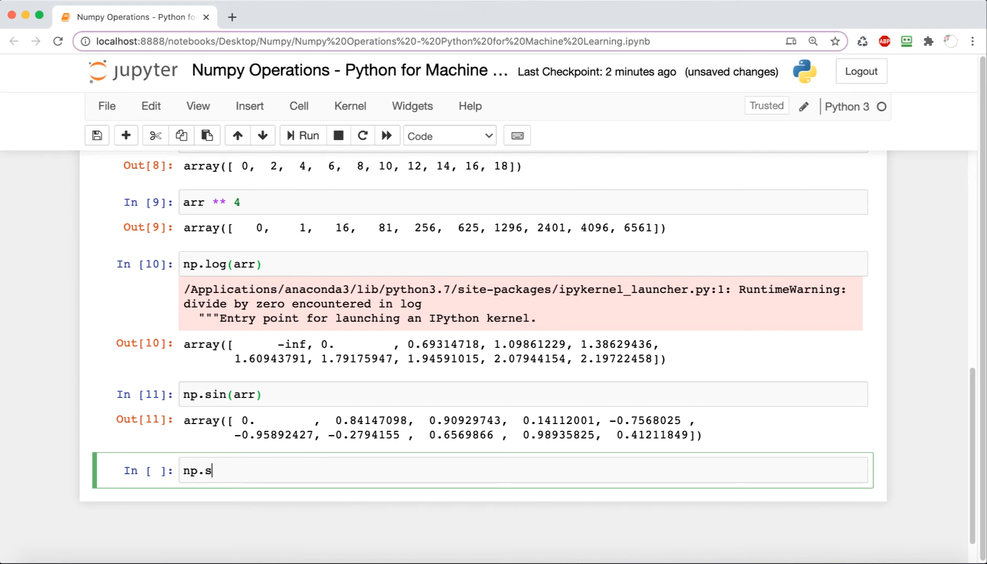
pyautogui.write('qrt(arr)')
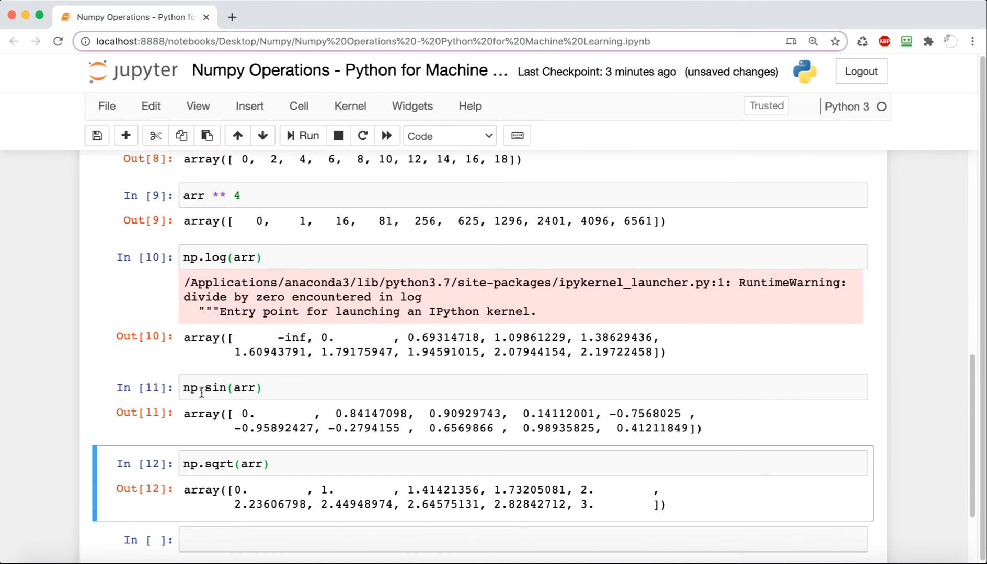
pyautogui.click(220, 388)
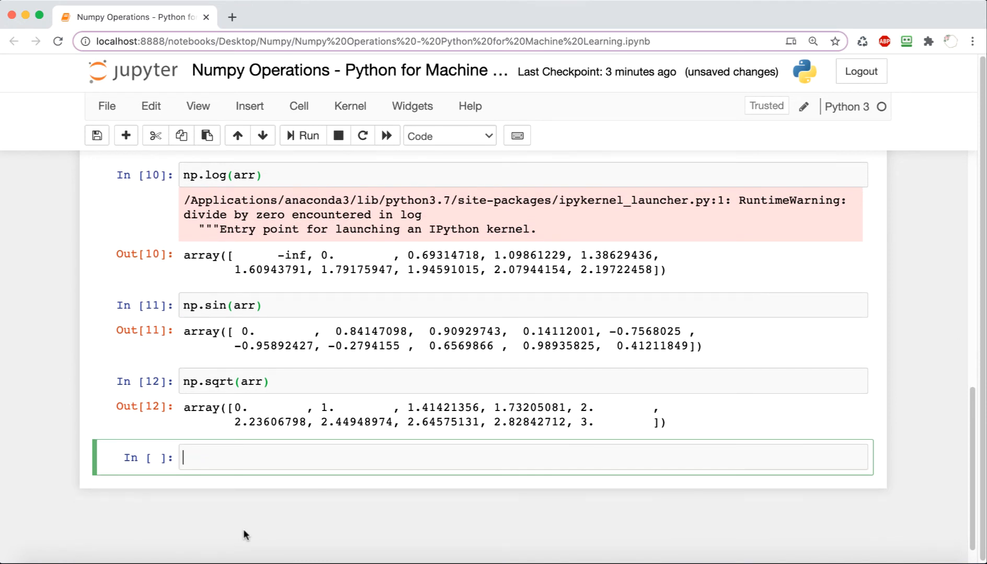
# Define arrdec = np.random.randn(10) * 5, then rerun the cell to display its values.
pyautogui.write('arrdec')
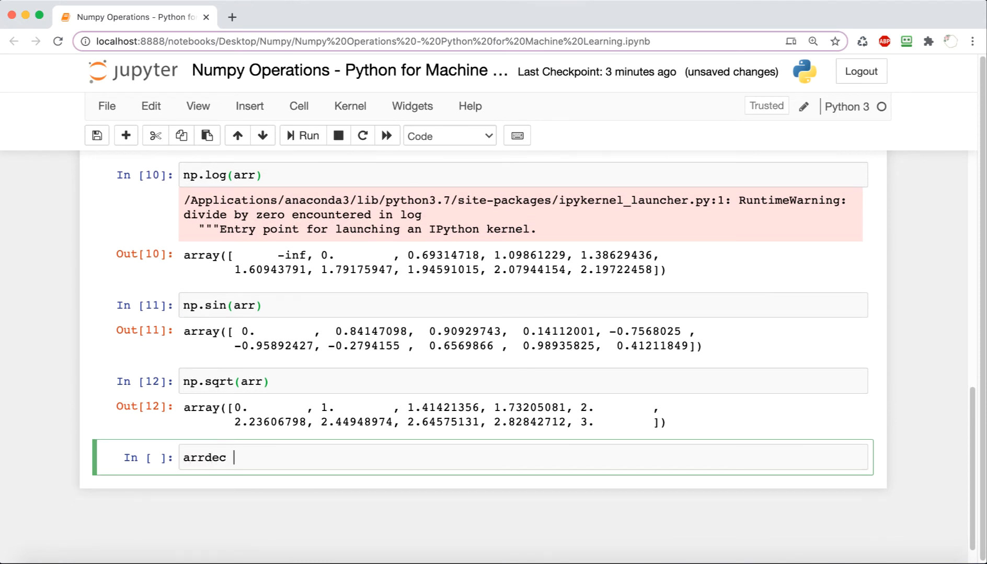
pyautogui.write('=')
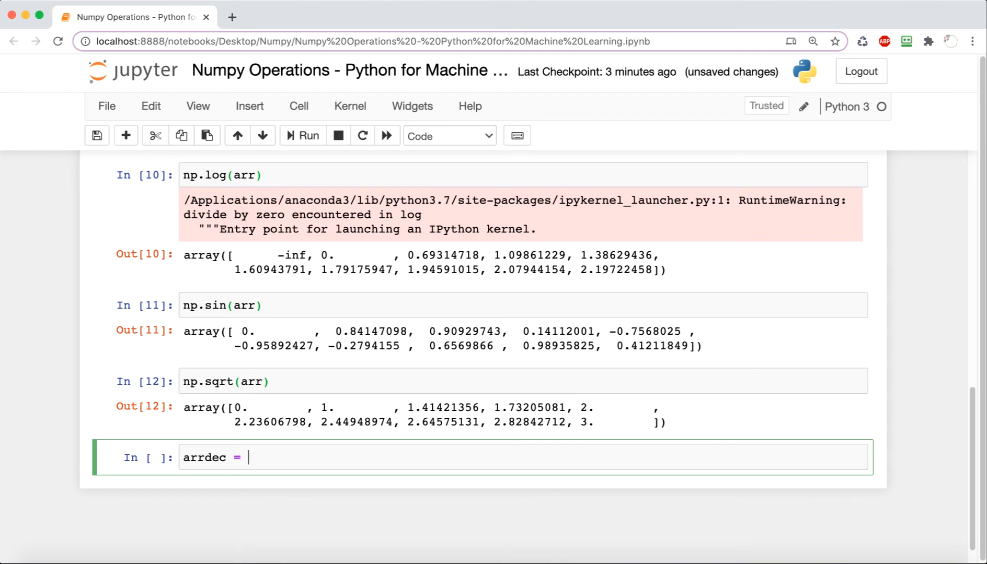
pyautogui.write('np.random.')
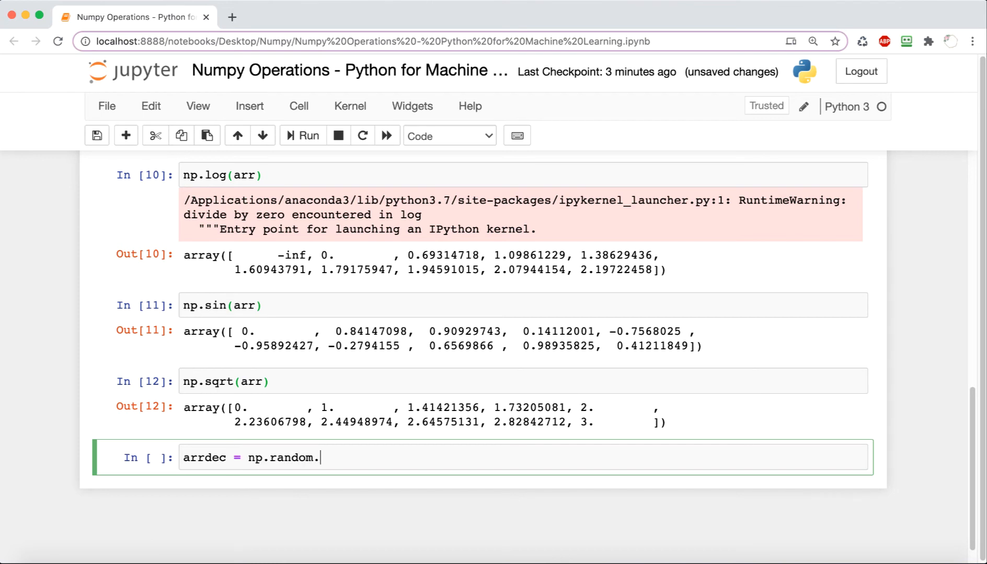
pyautogui.write('randn')
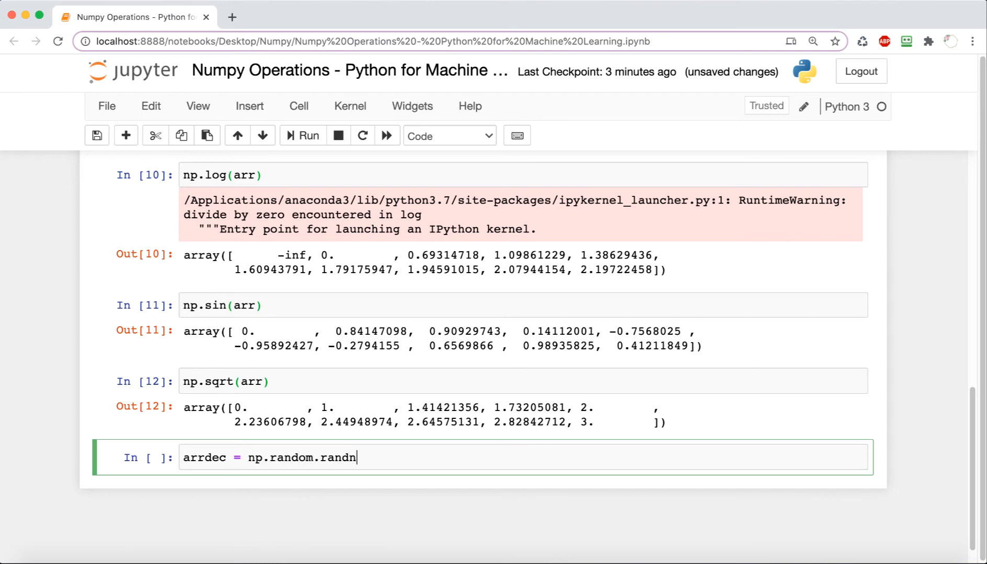
pyautogui.write('(10)')
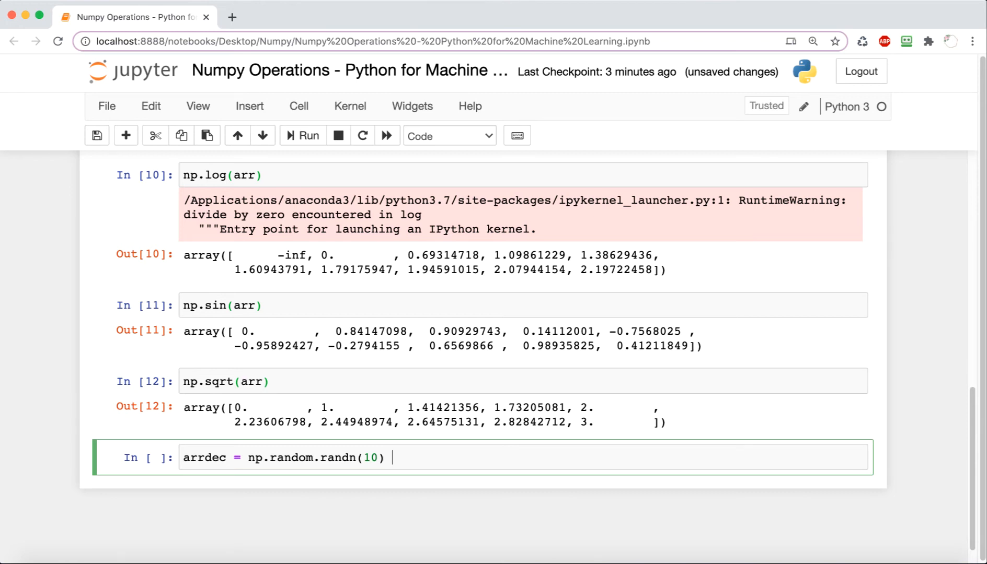
pyautogui.write('a')
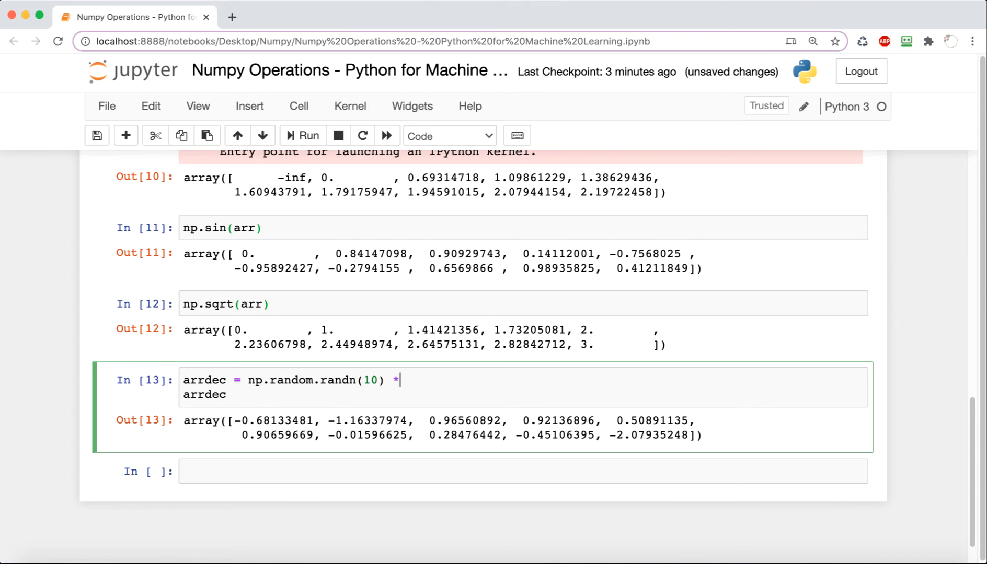
pyautogui.write('5')
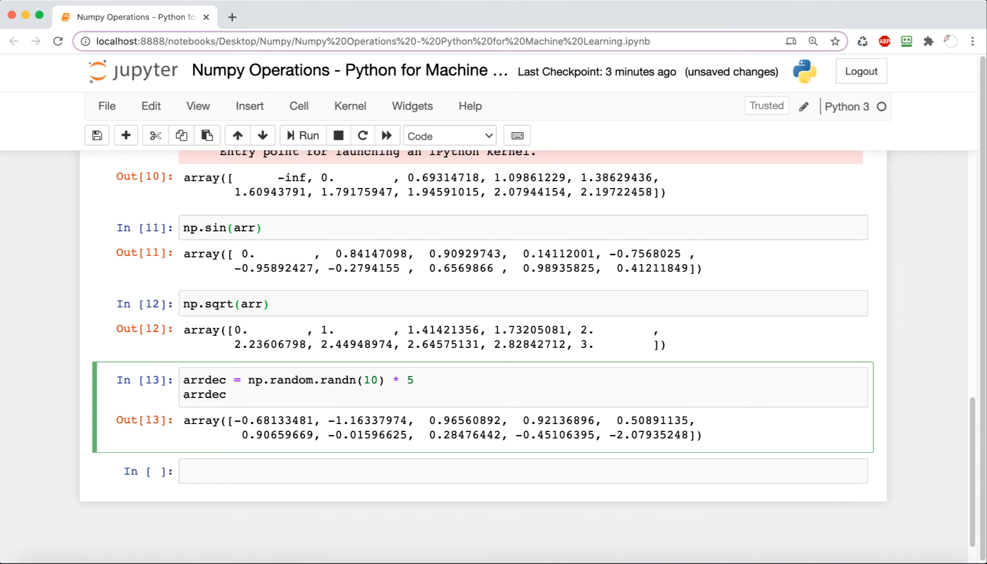
pyautogui.click(308, 136)
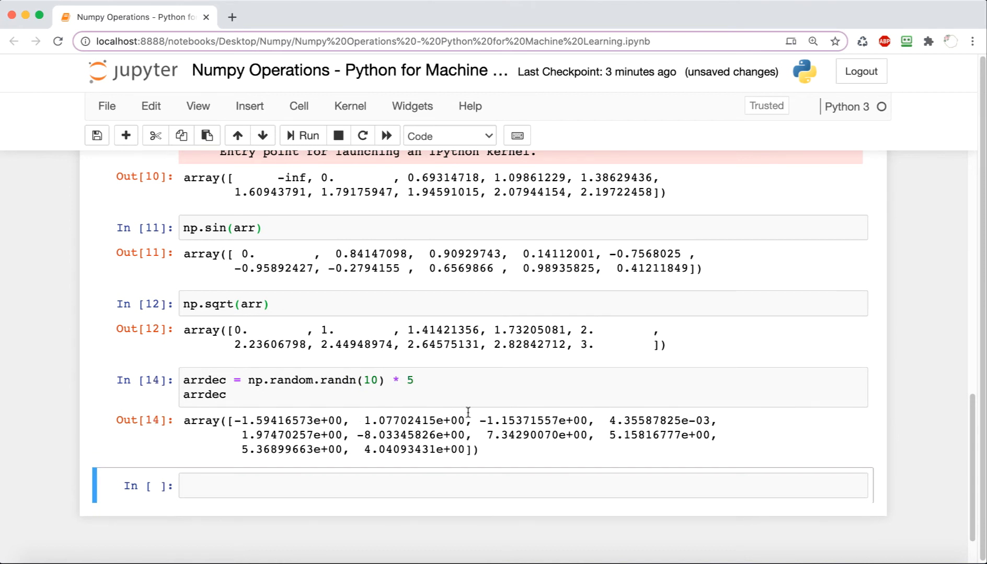
pyautogui.doubleClick(367, 435)
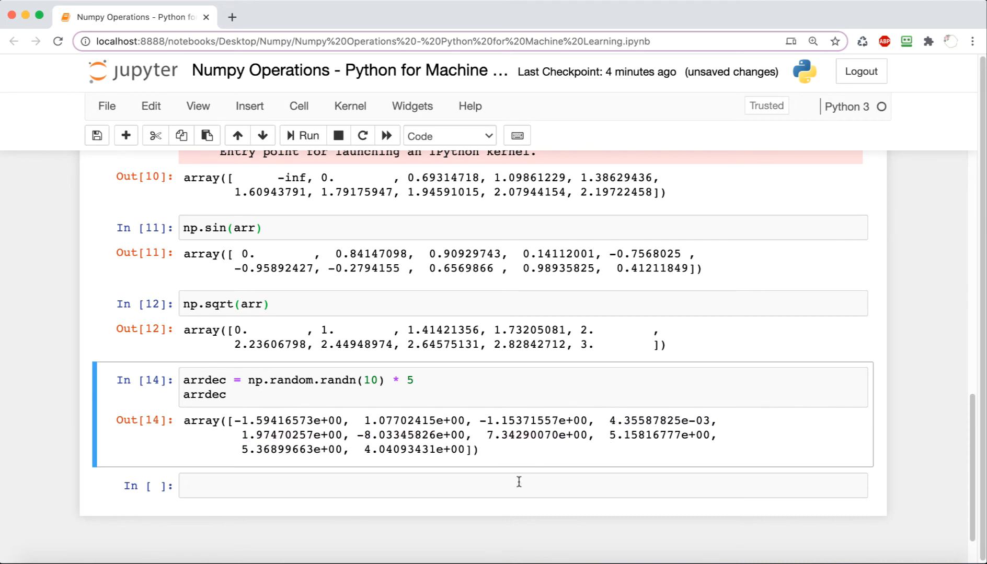
# Run np.ceil(arrdec) and compare the first decimal with its rounded-up value -1.
pyautogui.write('np.ceil(arrdec')
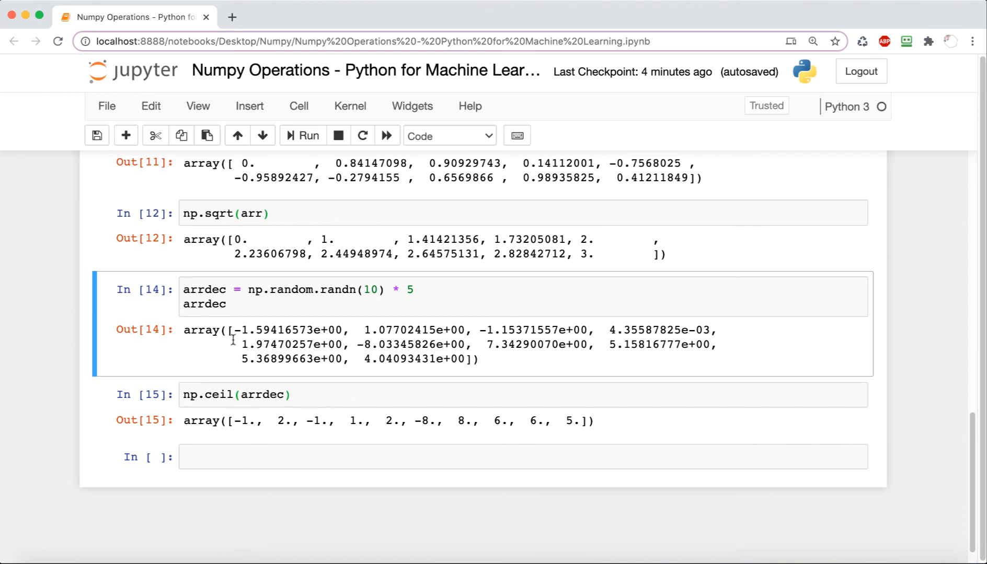
pyautogui.doubleClick(243, 329)
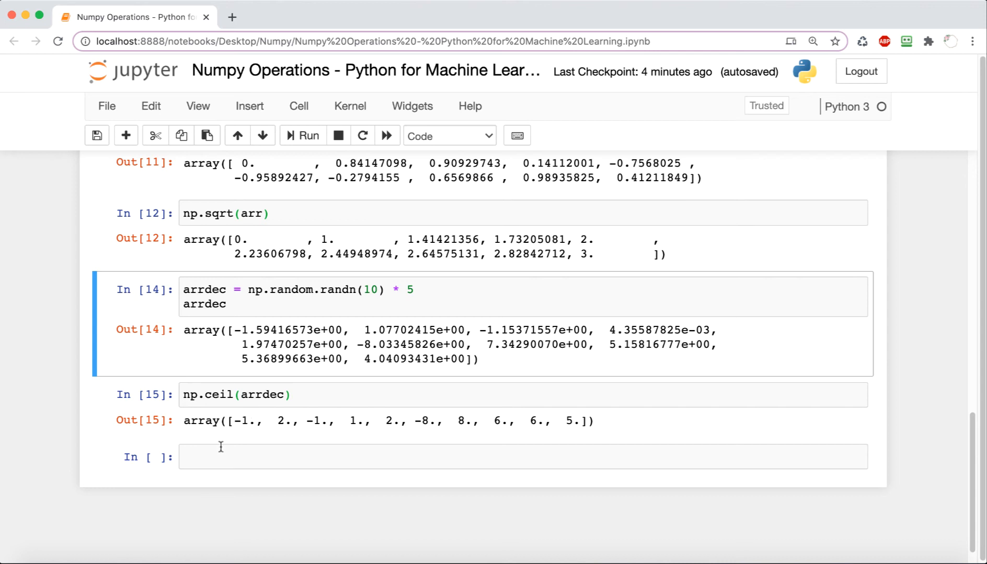
pyautogui.doubleClick(241, 421)
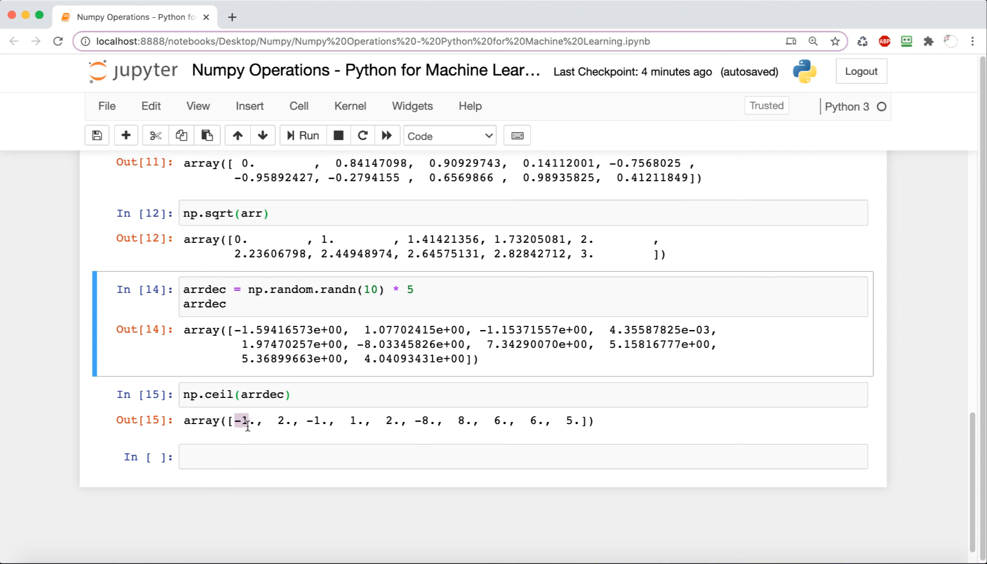
pyautogui.click(246, 420)
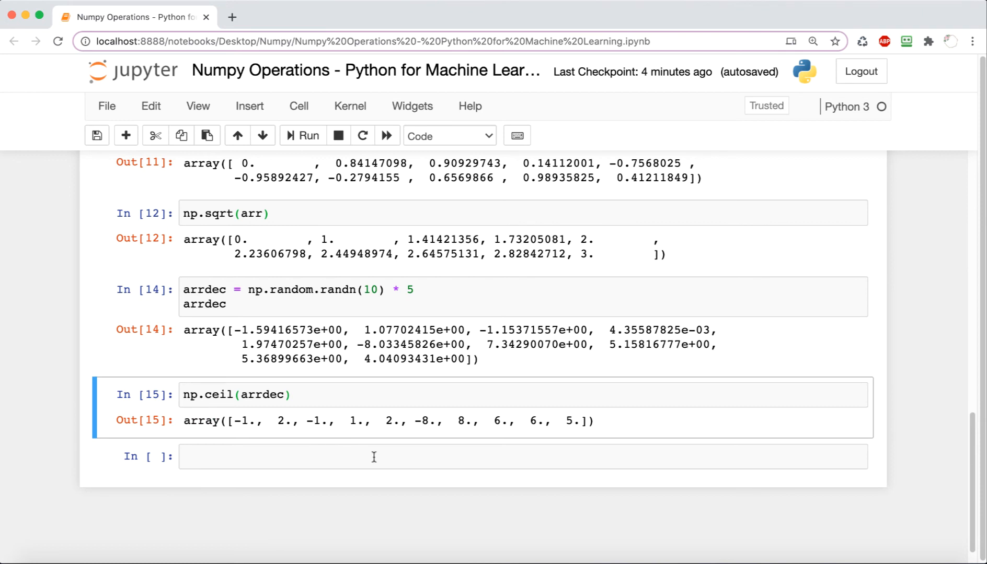
pyautogui.click(223, 395)
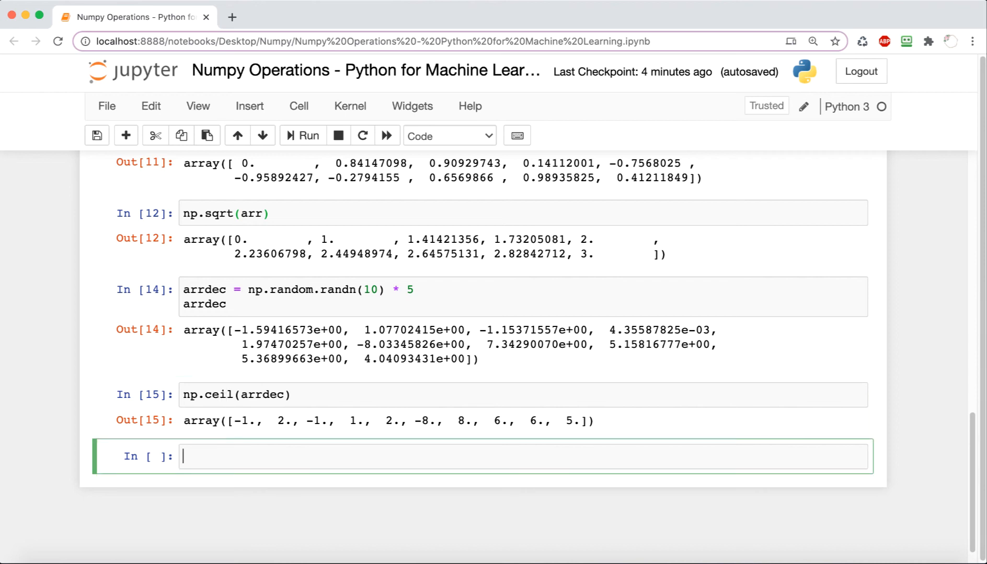
# Run np.floor(arrdec) and np.trunc(arrdec), comparing results against the original decimals.
pyautogui.write('np.floor(arrdec')
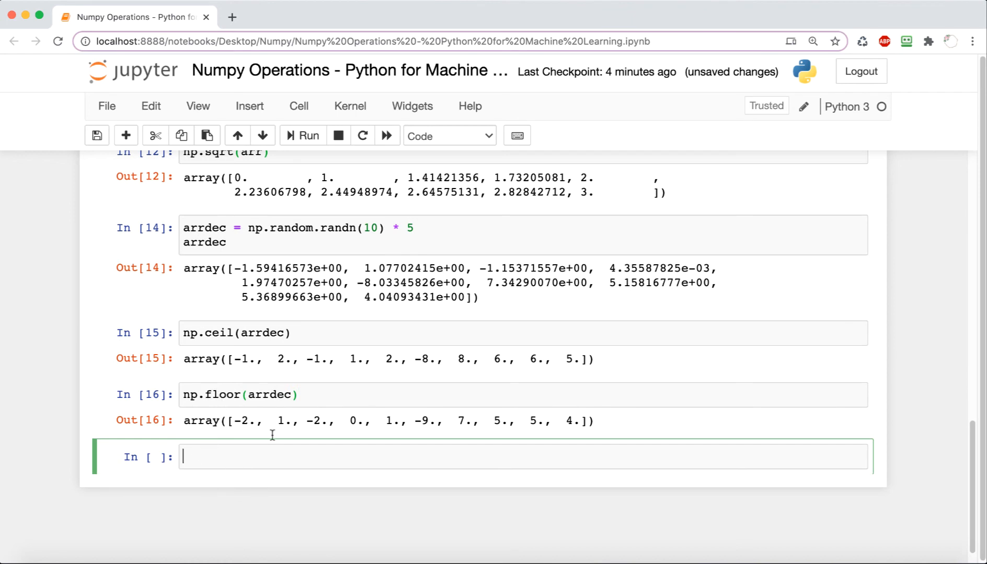
pyautogui.write('np.tr')
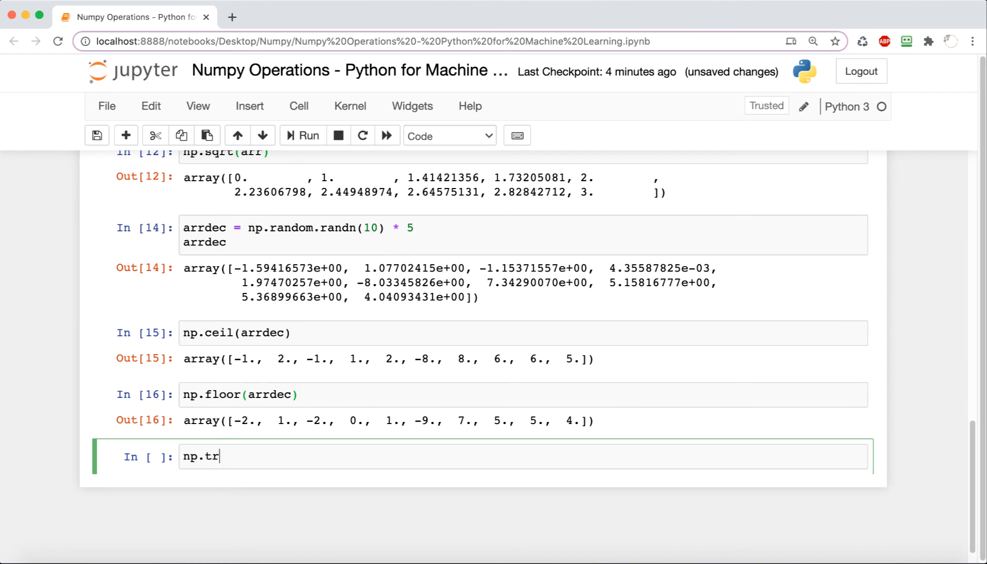
pyautogui.write('unc(arrdec)')
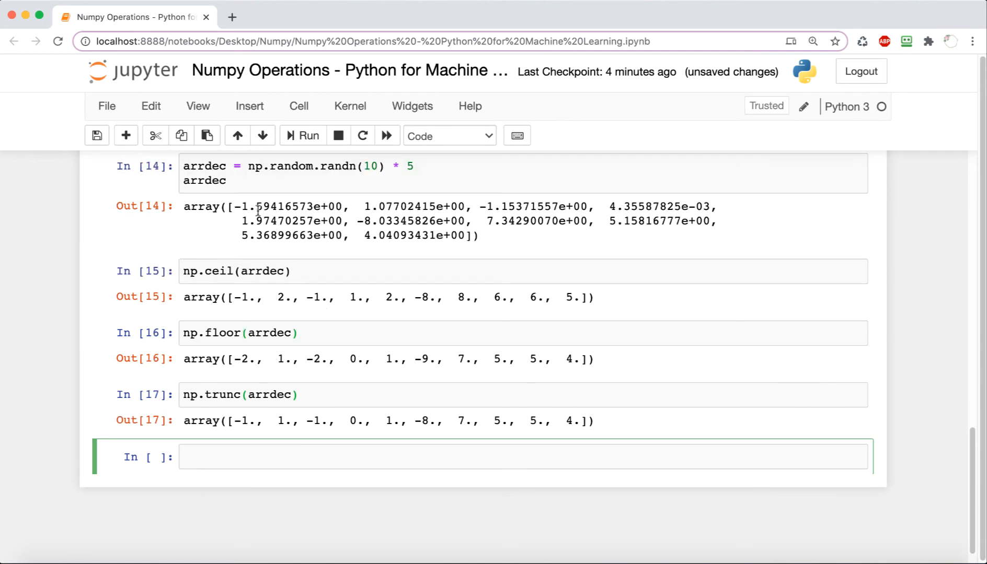
pyautogui.doubleClick(296, 207)
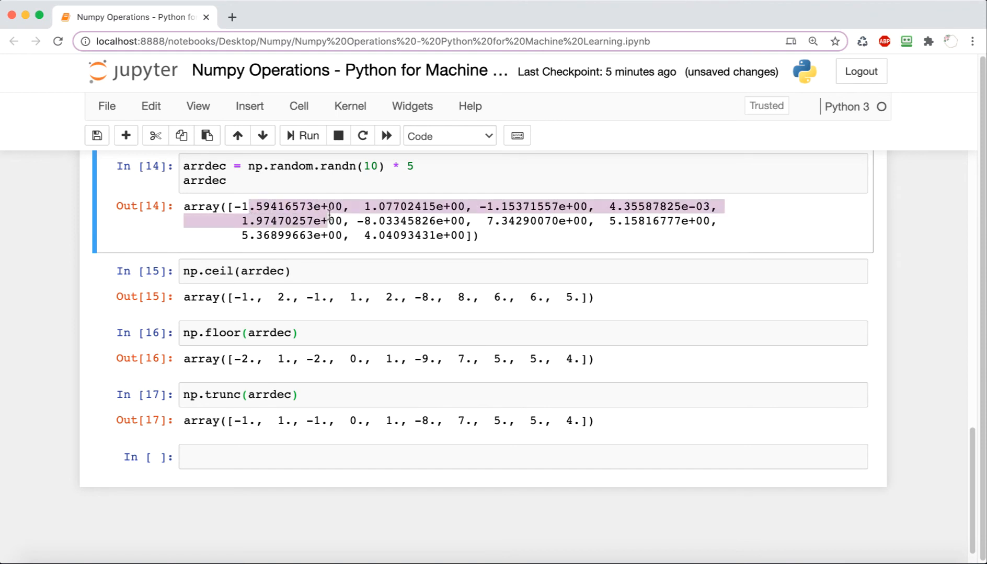
pyautogui.click(243, 206)
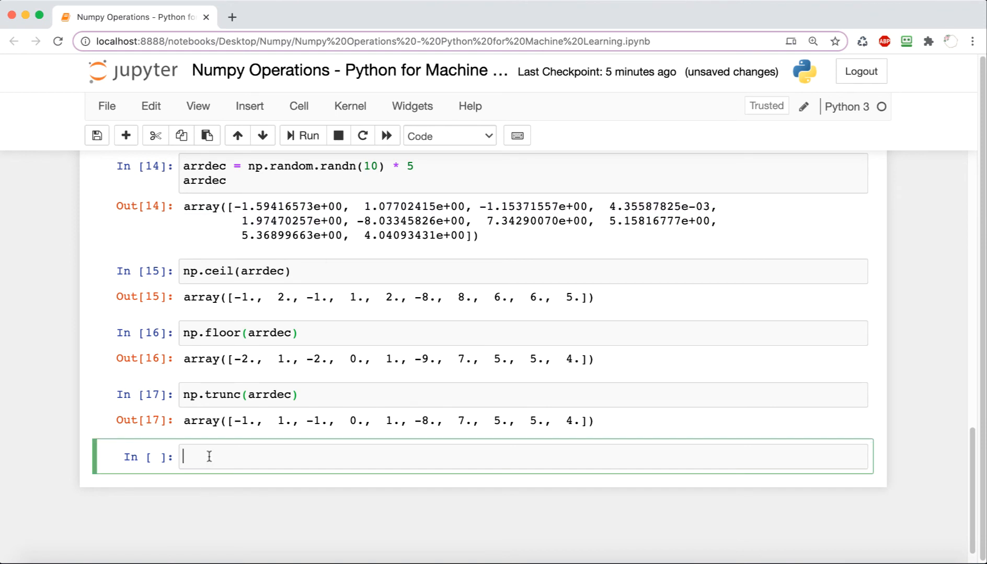
# Run np.absolute(arrdec) and scroll to see positive values like 1.594 and 8.033.
pyautogui.write('np.abso')
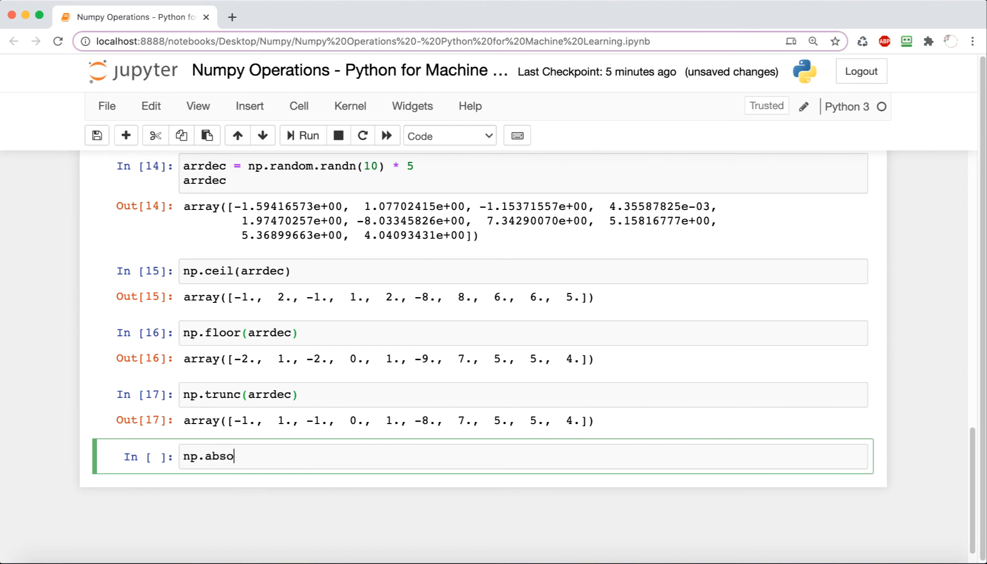
pyautogui.write('lute(arrdce)')
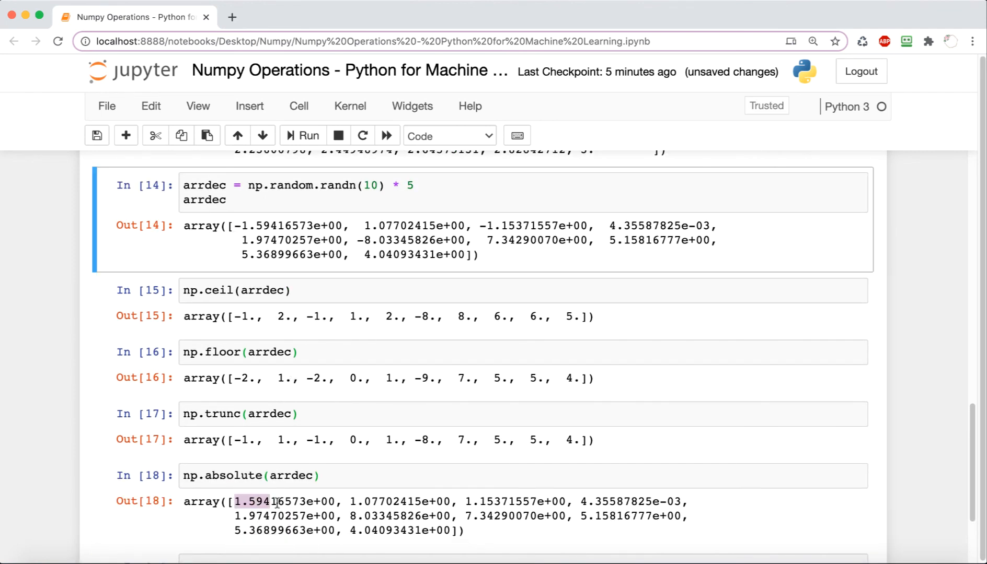
pyautogui.scroll(-3)
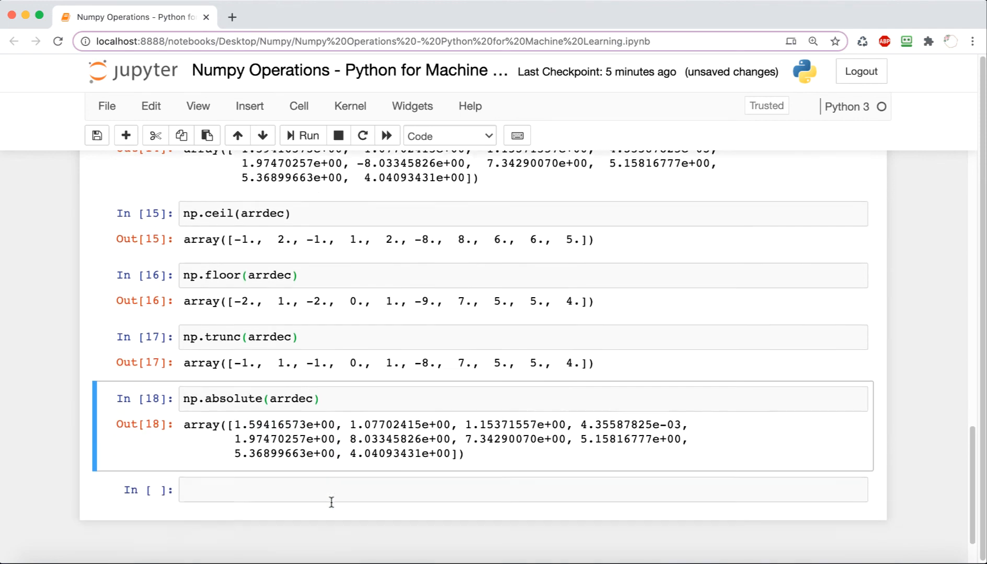
pyautogui.scroll(-3)
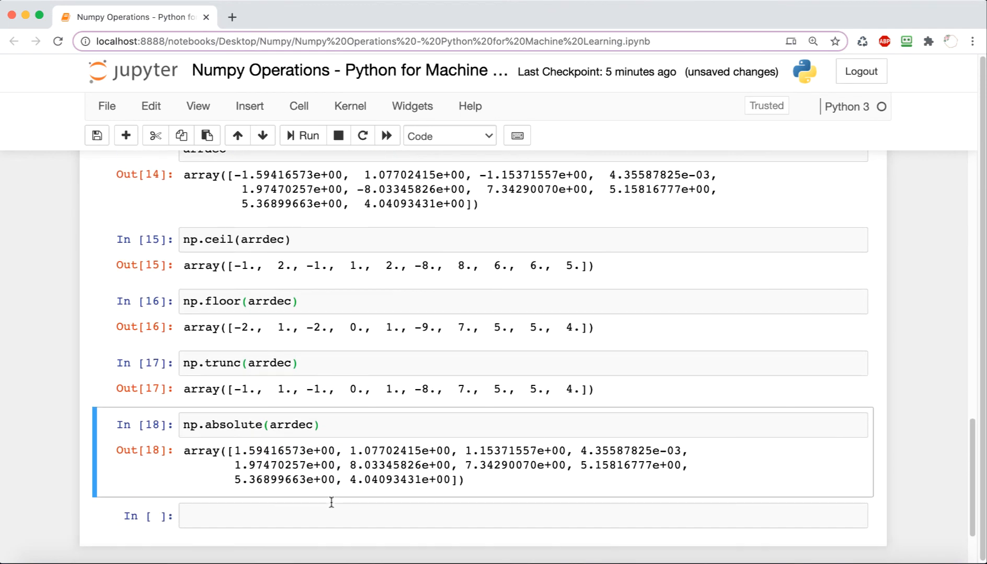
pyautogui.moveTo(332, 506)
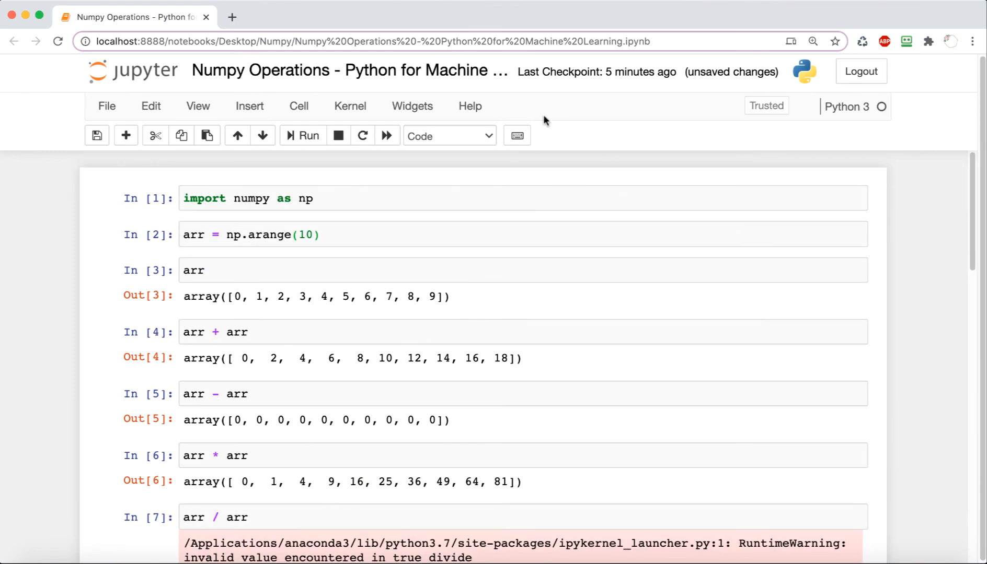
pyautogui.moveTo(626, 359)
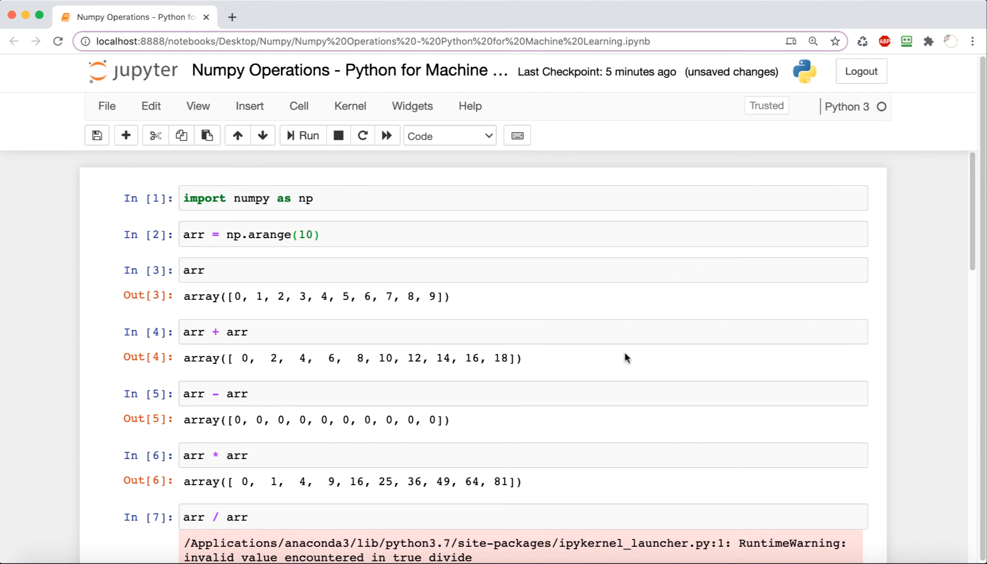